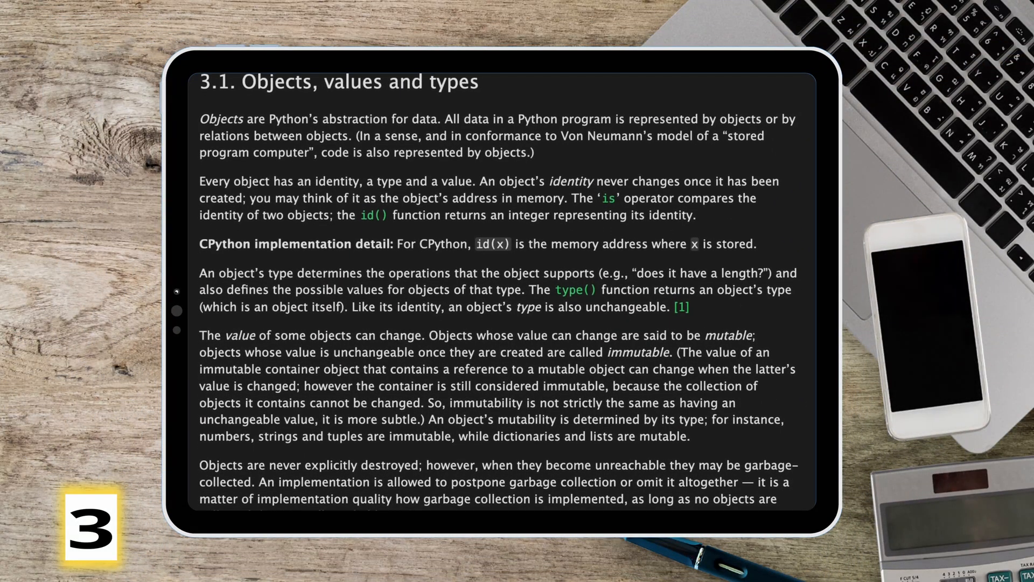
{"action": "scroll", "scroll_direction": "down", "scroll_amount": 3}
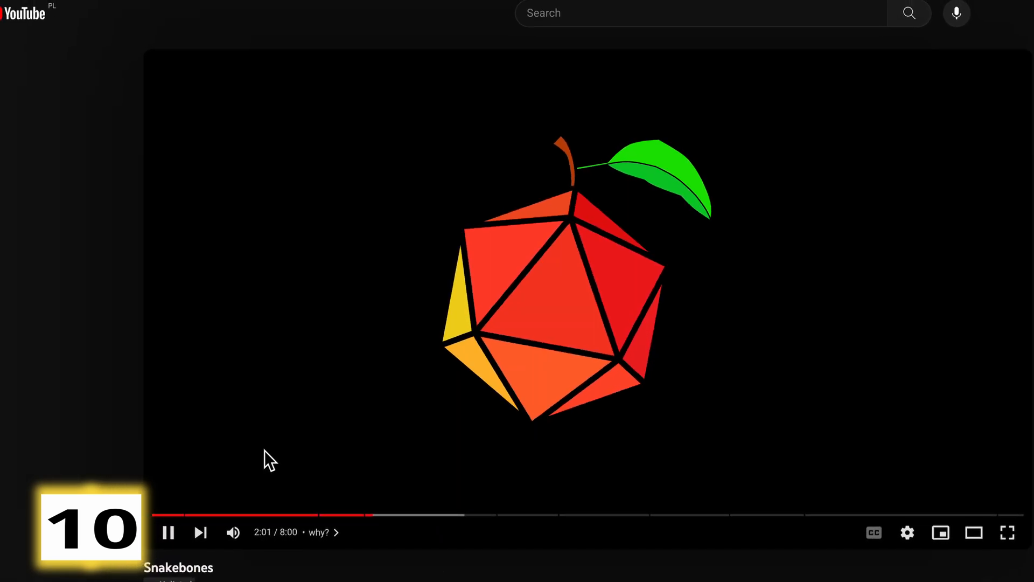
{"action": "left_click", "coordinate": [168, 532]}
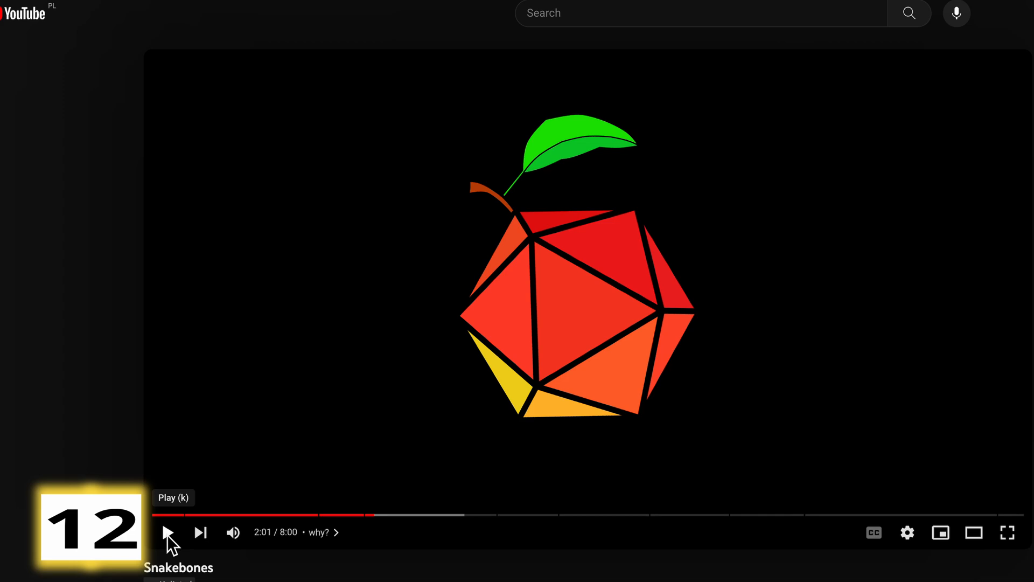
{"action": "left_click", "coordinate": [167, 532]}
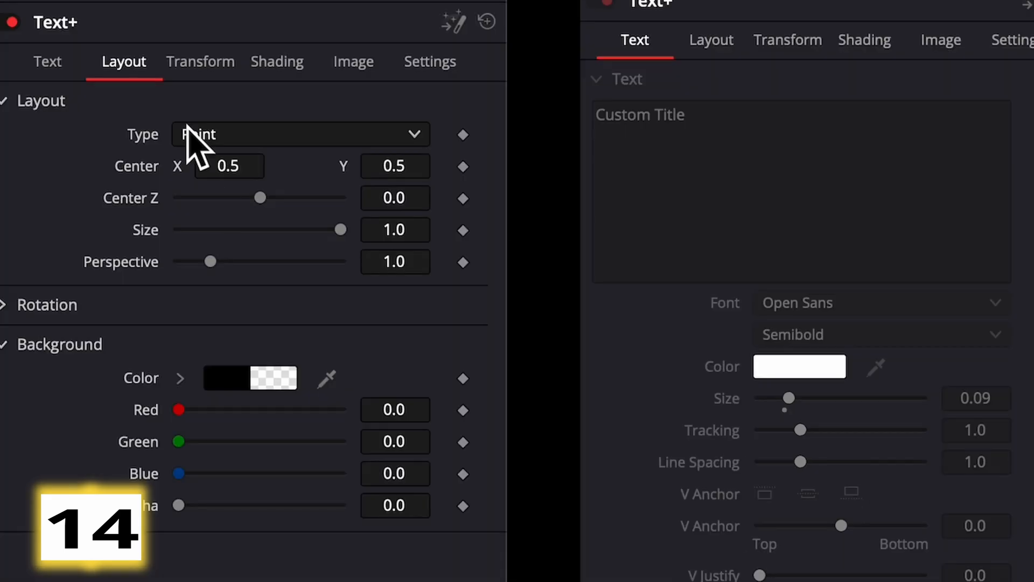
{"action": "left_click", "coordinate": [47, 61]}
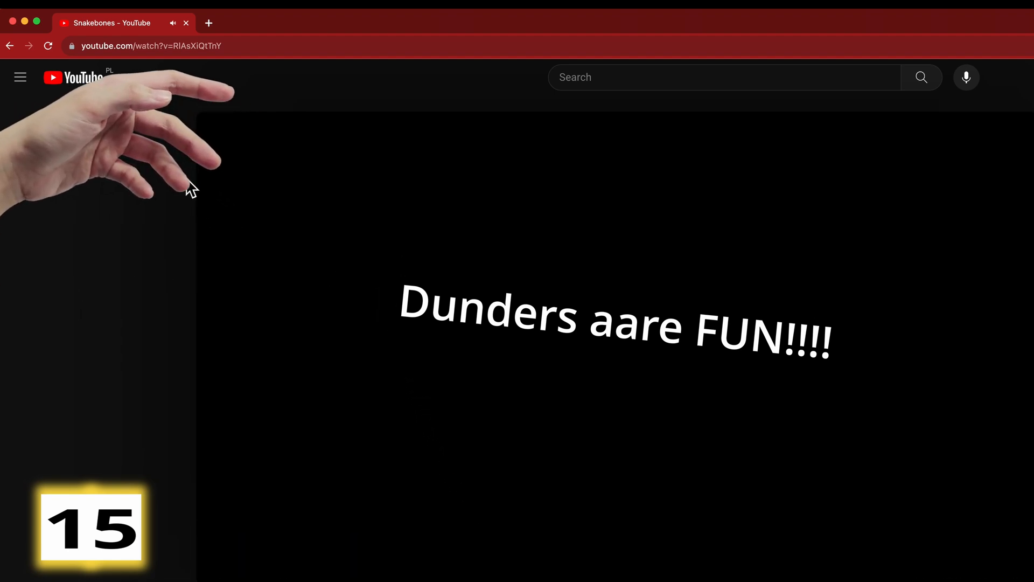
{"action": "mouse_move", "coordinate": [244, 145]}
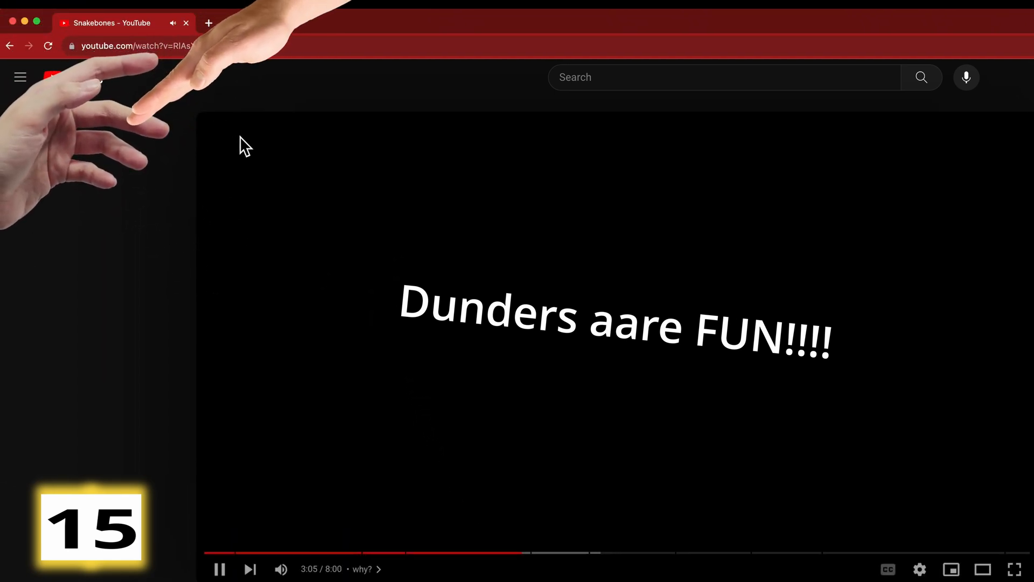